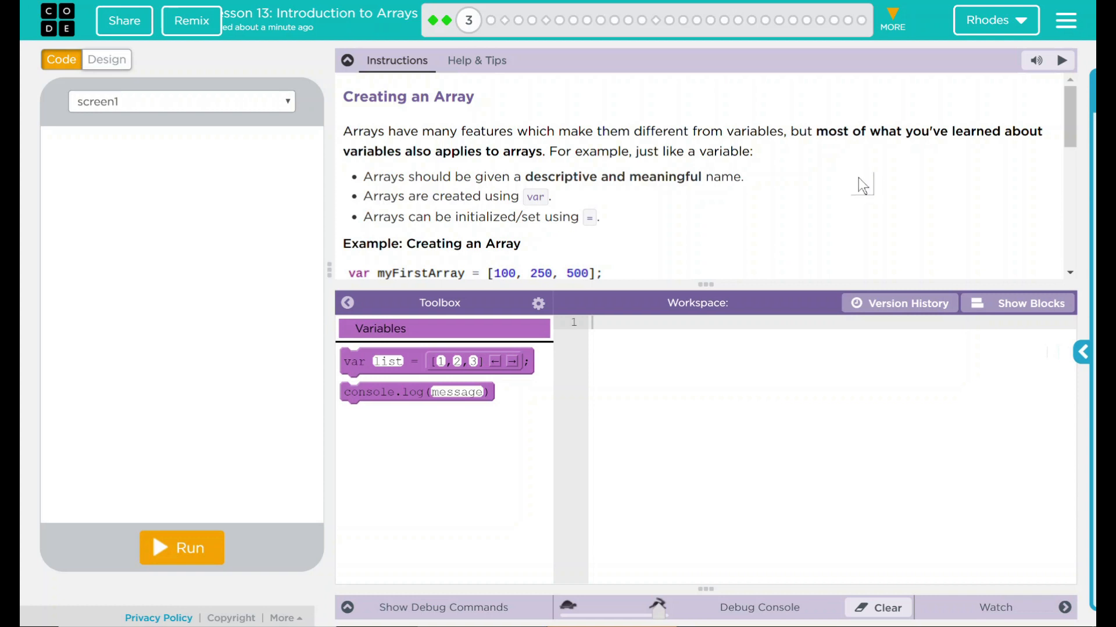
Browse the Google 'array coding' results to read the array definition, then return to App Lab.
scroll("down", 3)
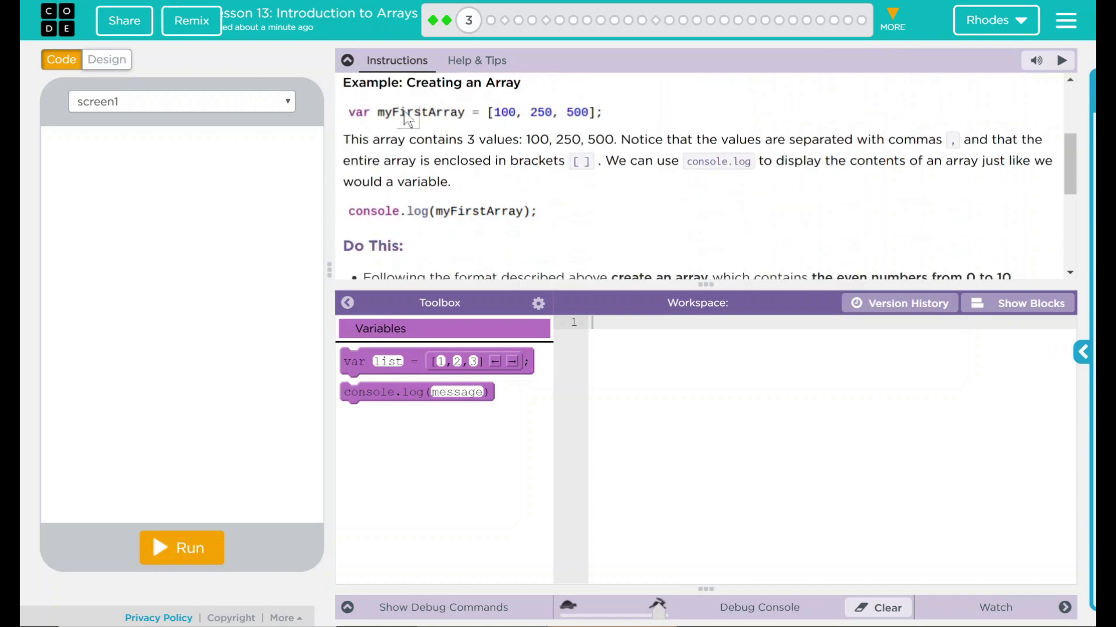
mouse_move(576, 95)
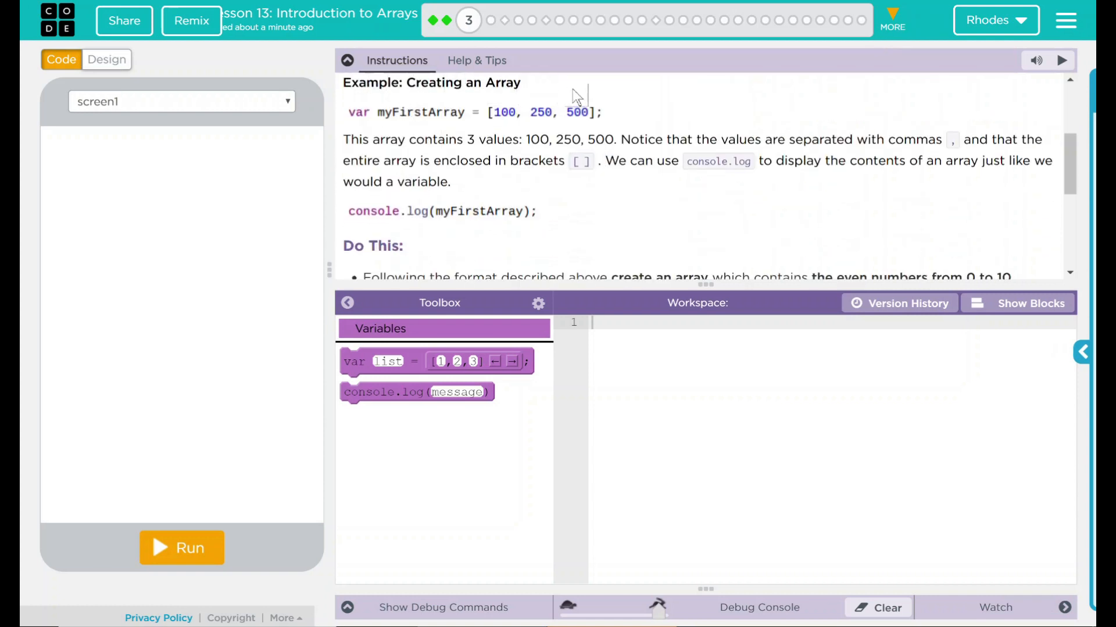
mouse_move(441, 122)
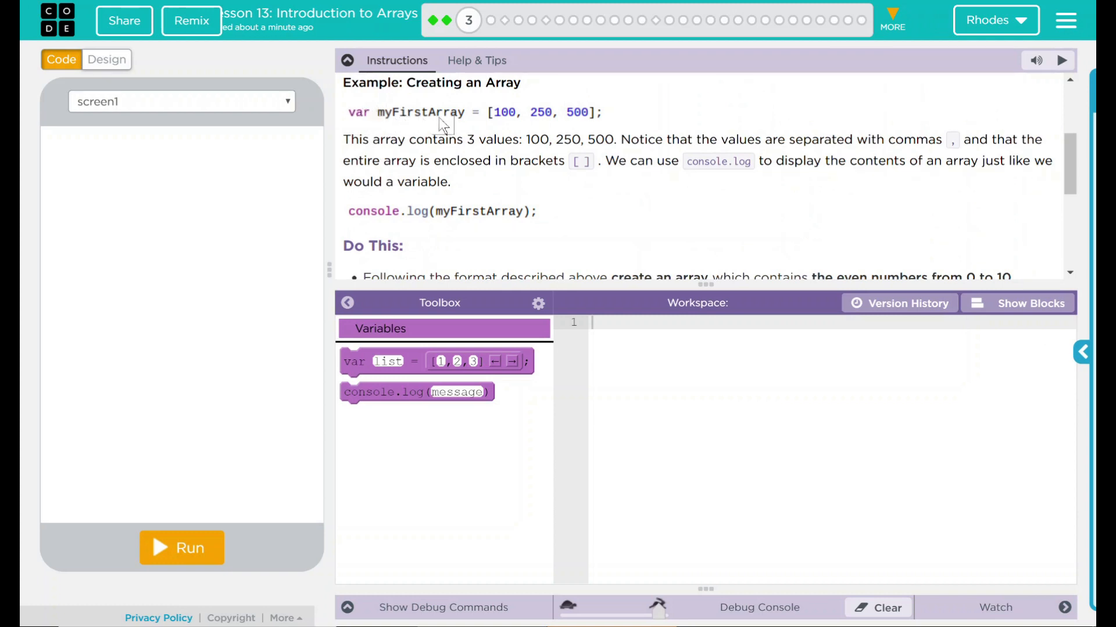
mouse_move(492, 124)
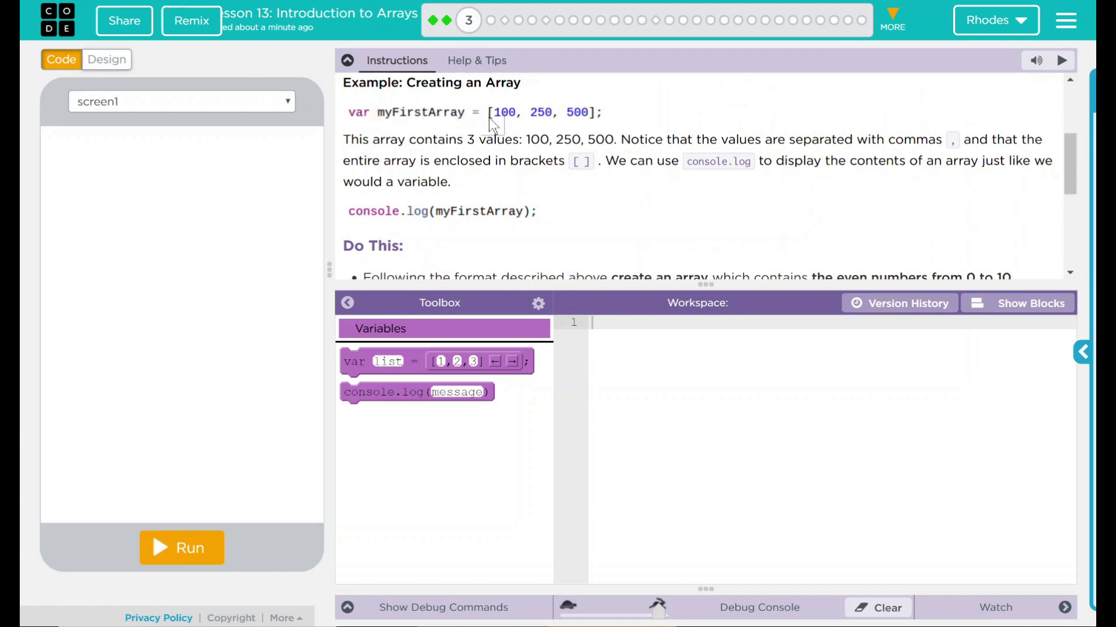
mouse_move(570, 126)
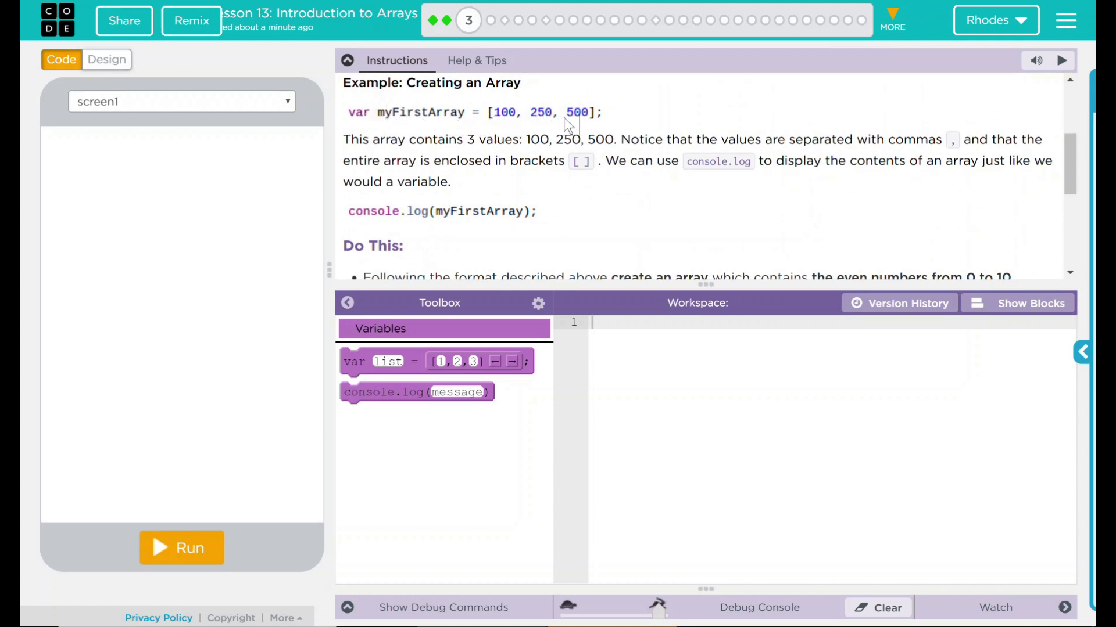
mouse_move(638, 209)
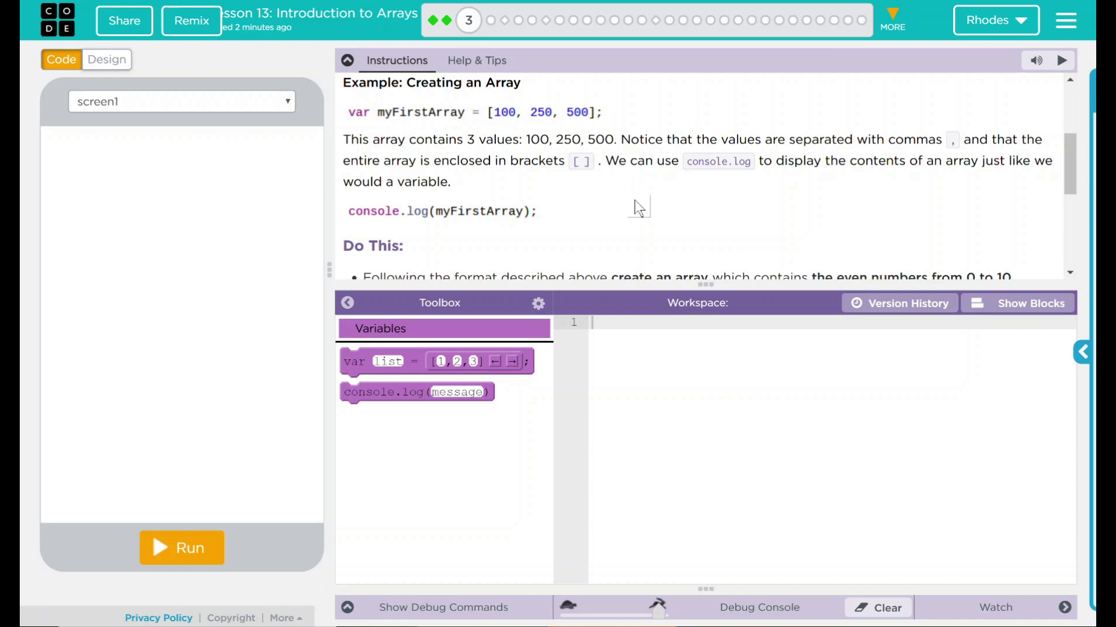
mouse_move(519, 220)
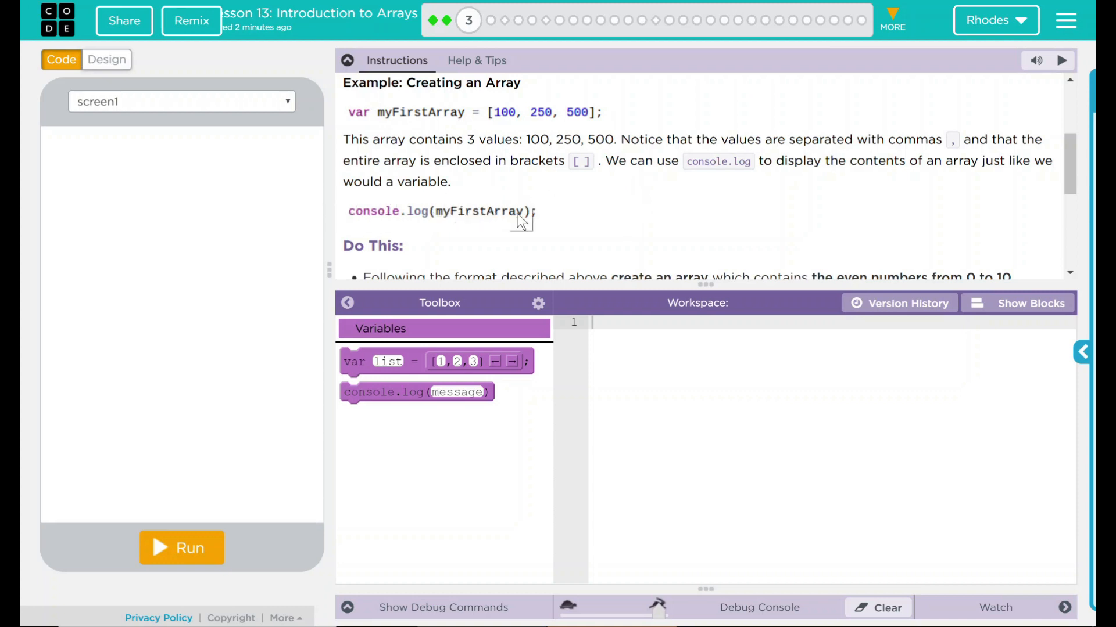
mouse_move(448, 103)
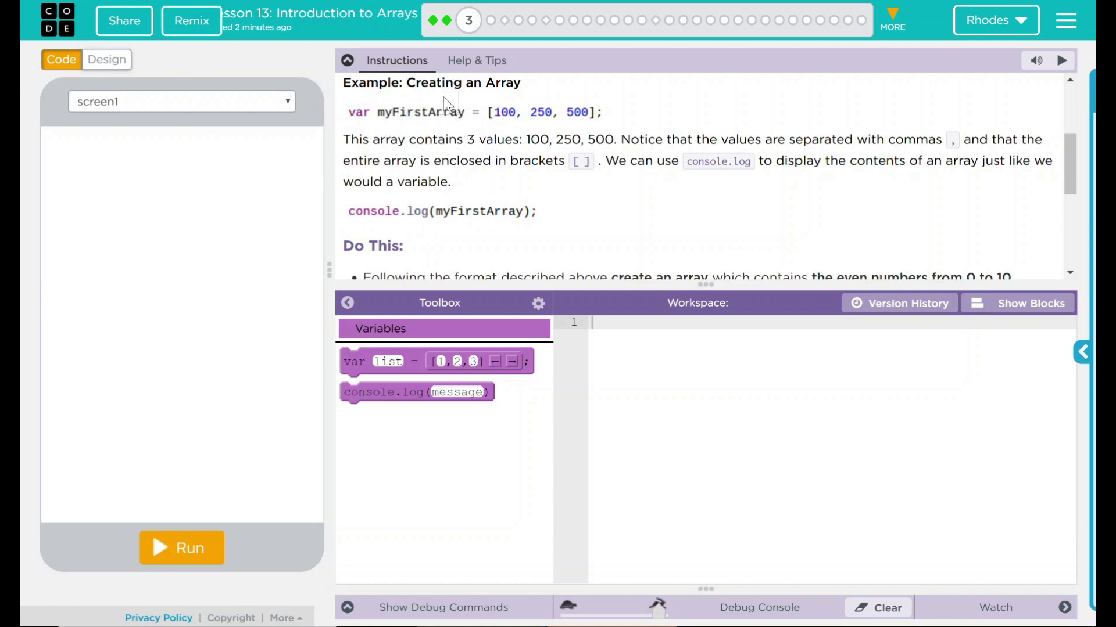
mouse_move(491, 222)
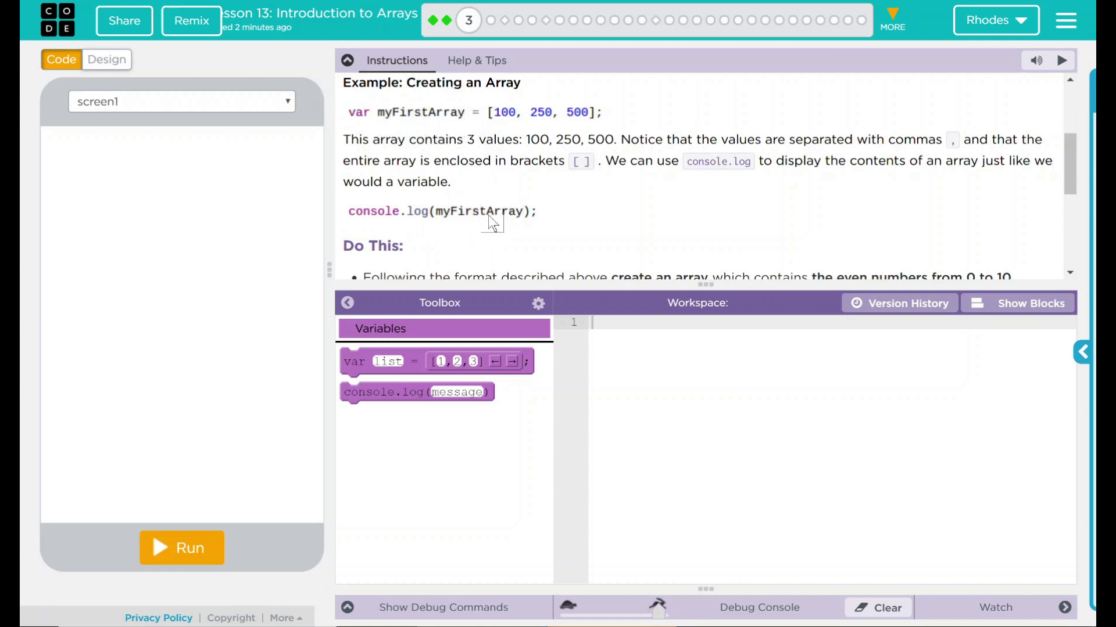
scroll("down", 3)
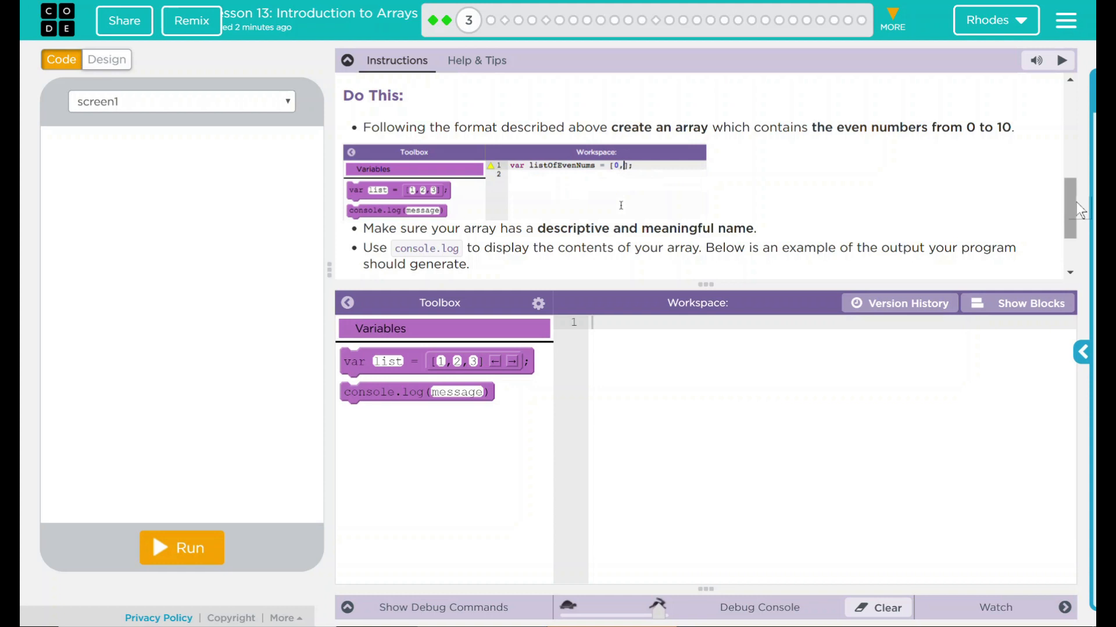
type("2,4,")
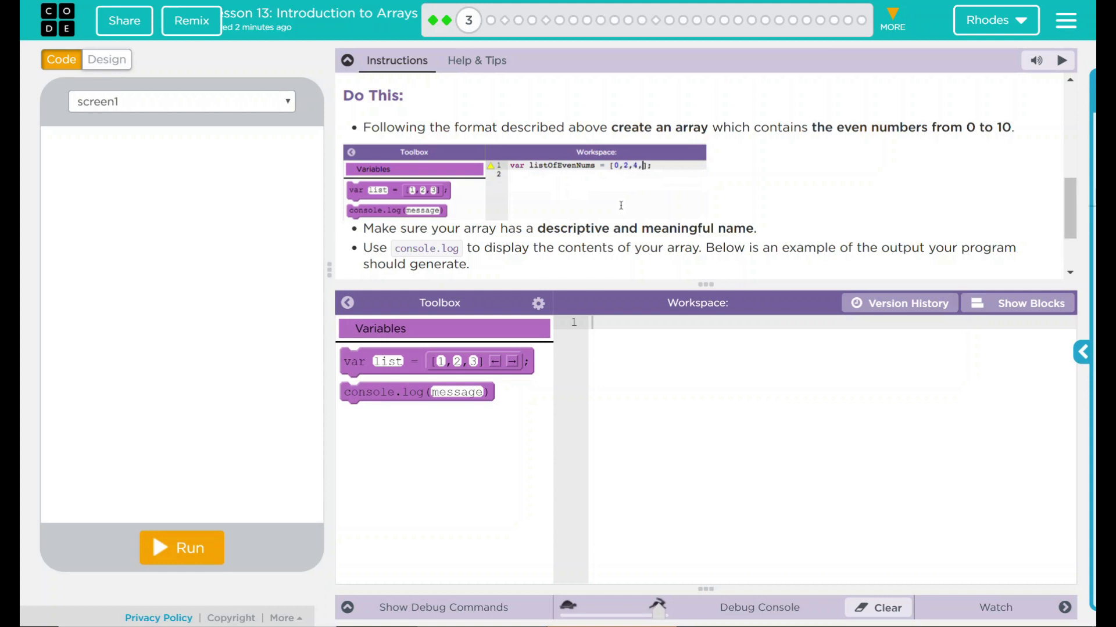
scroll("down", 3)
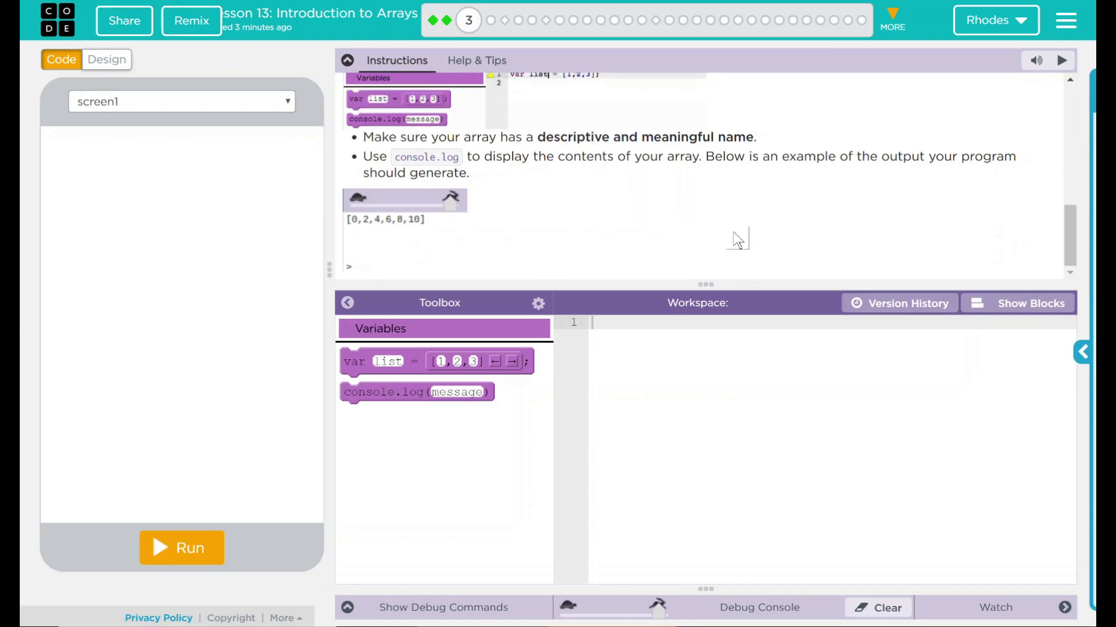
scroll("up", 3)
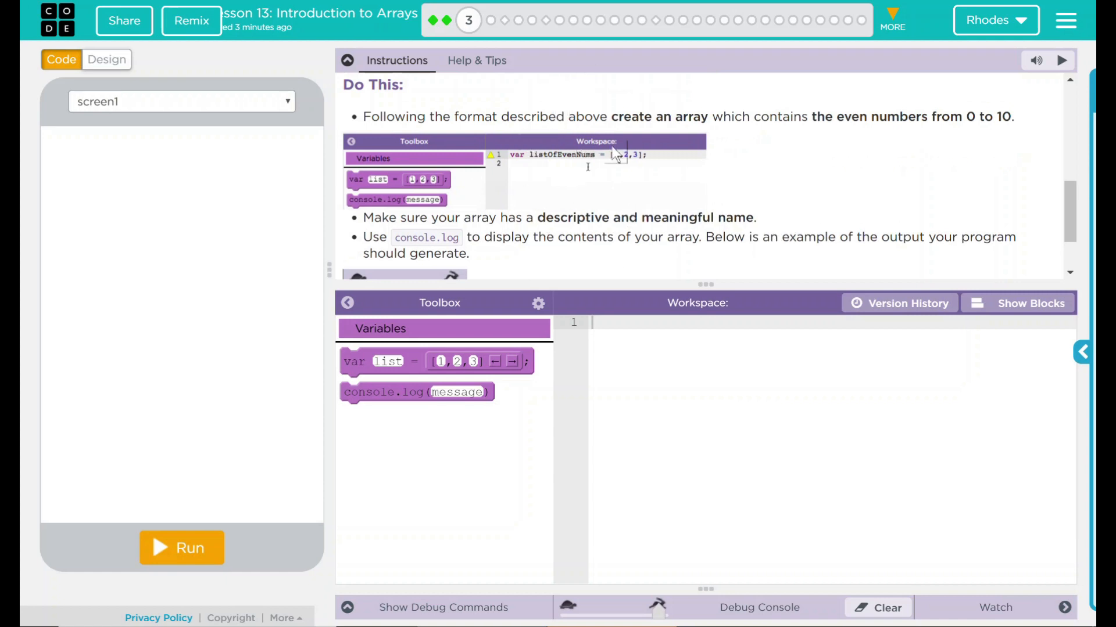
scroll("up", 3)
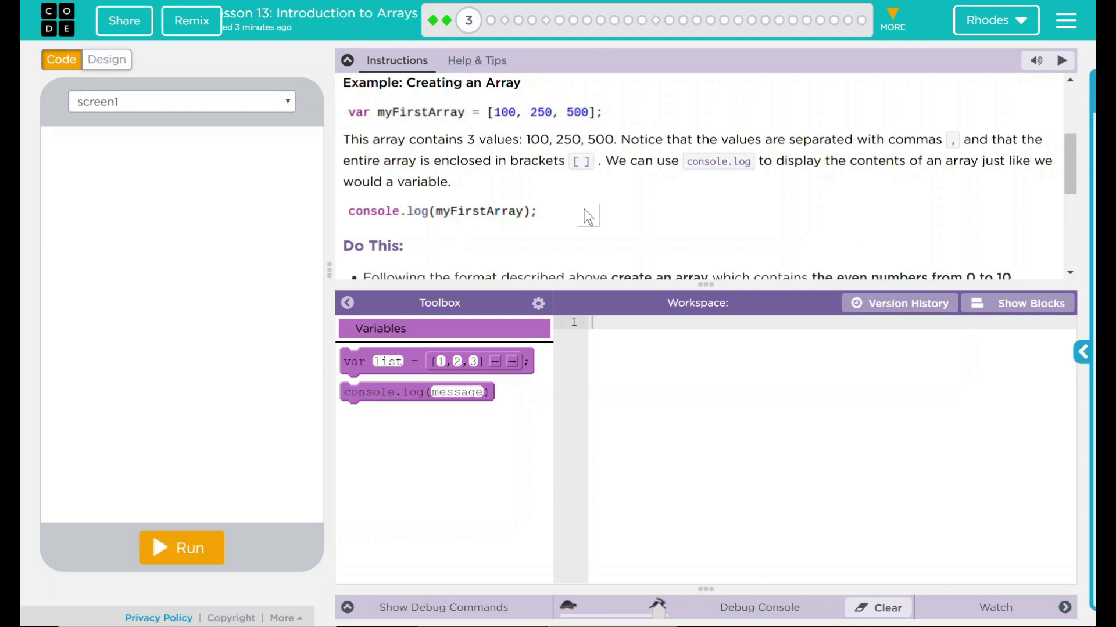
mouse_move(434, 119)
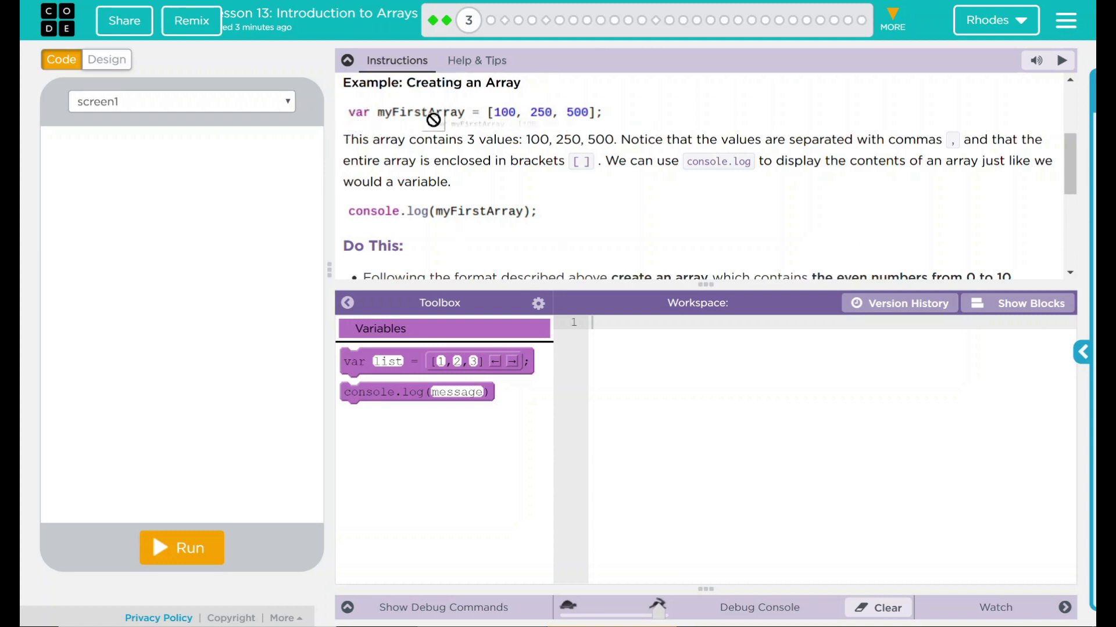
mouse_move(348, 227)
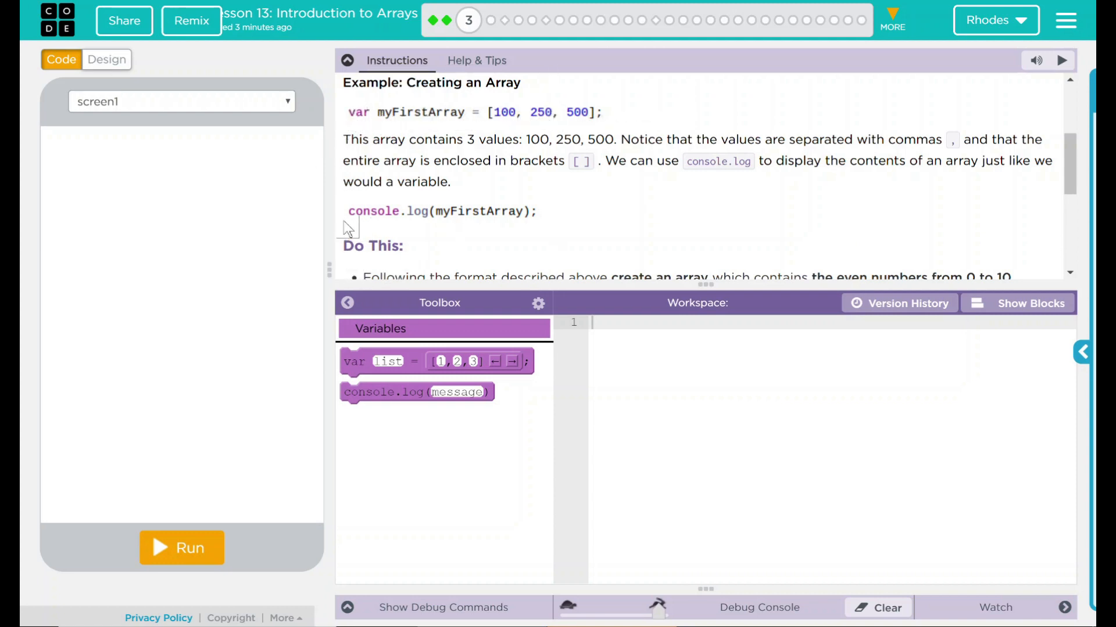
mouse_move(523, 224)
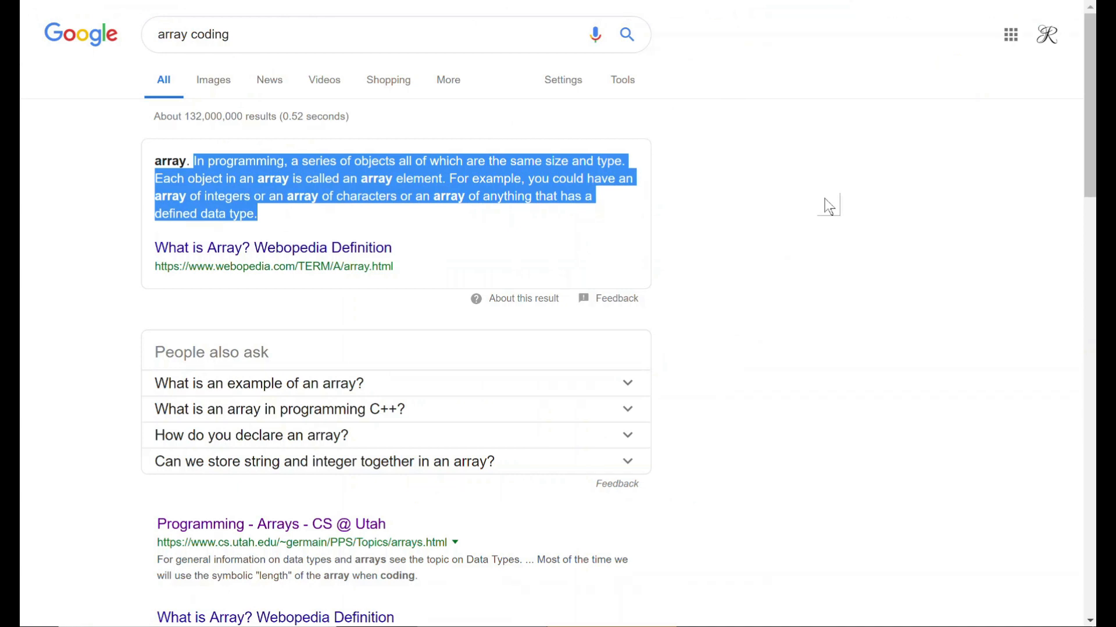
left_click(786, 240)
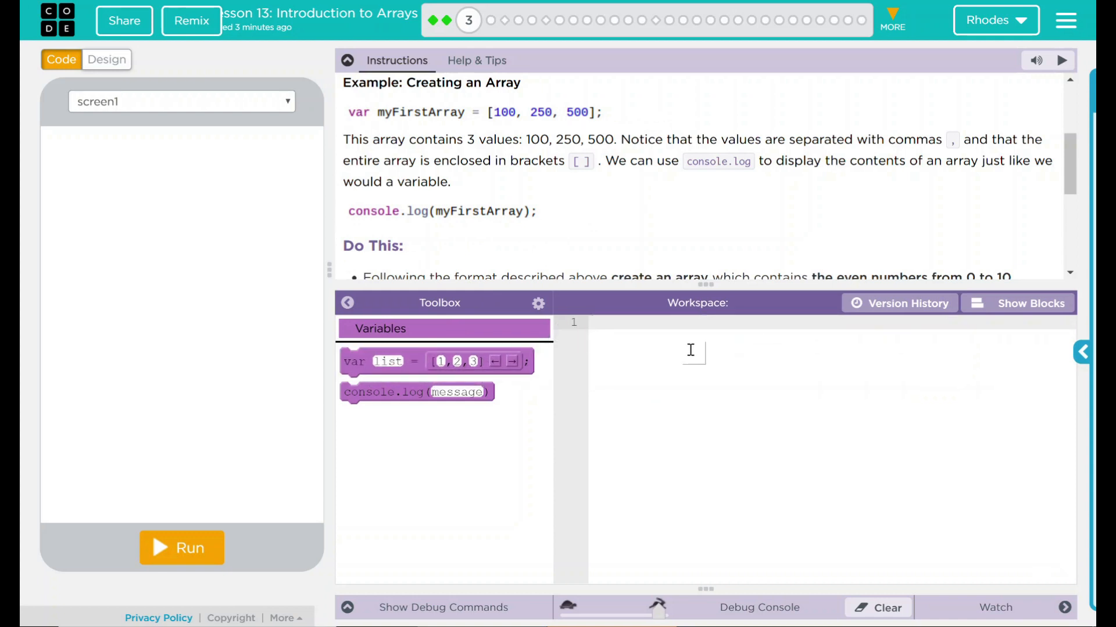
Write var listOfEvenNumber = [0, 2, 4, 6, 8, 10]; on line 1 and start line 2.
type("var")
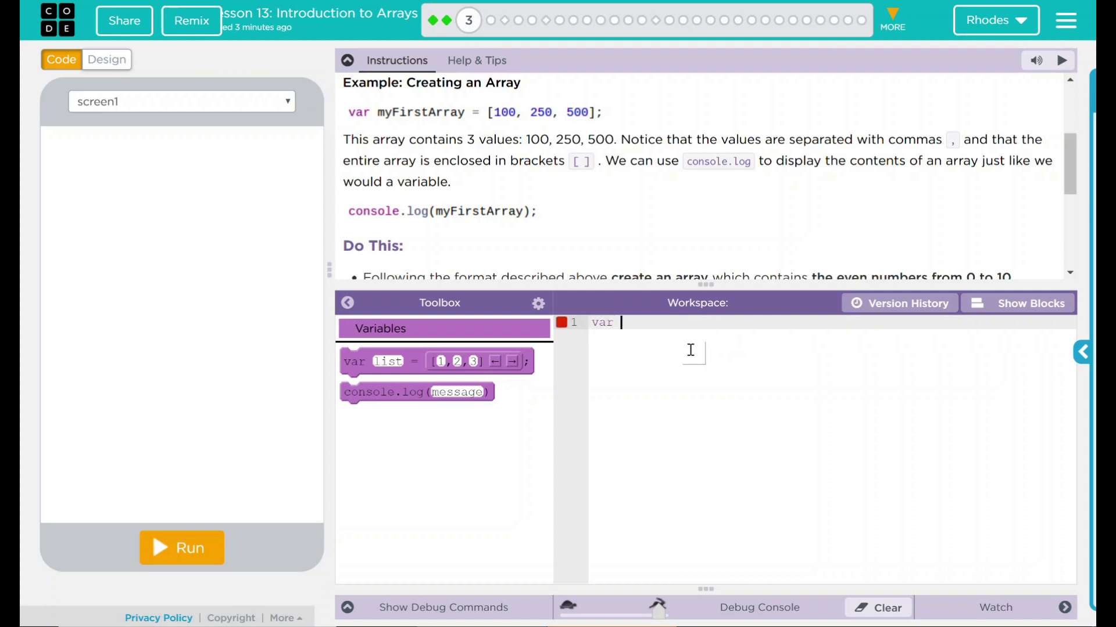
type("listOfEven")
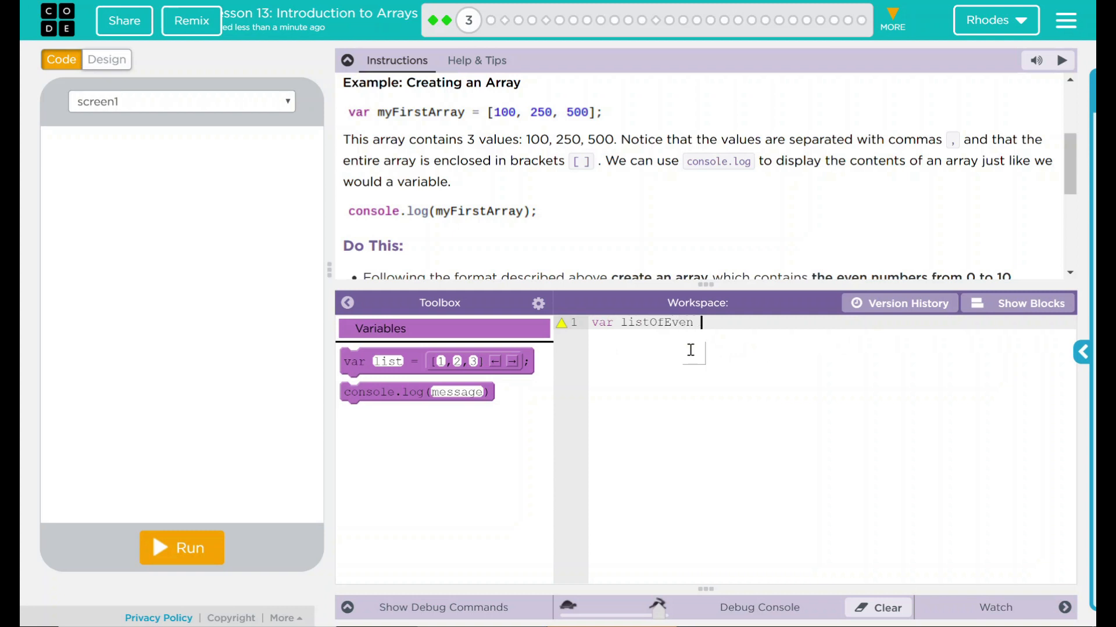
type("Number")
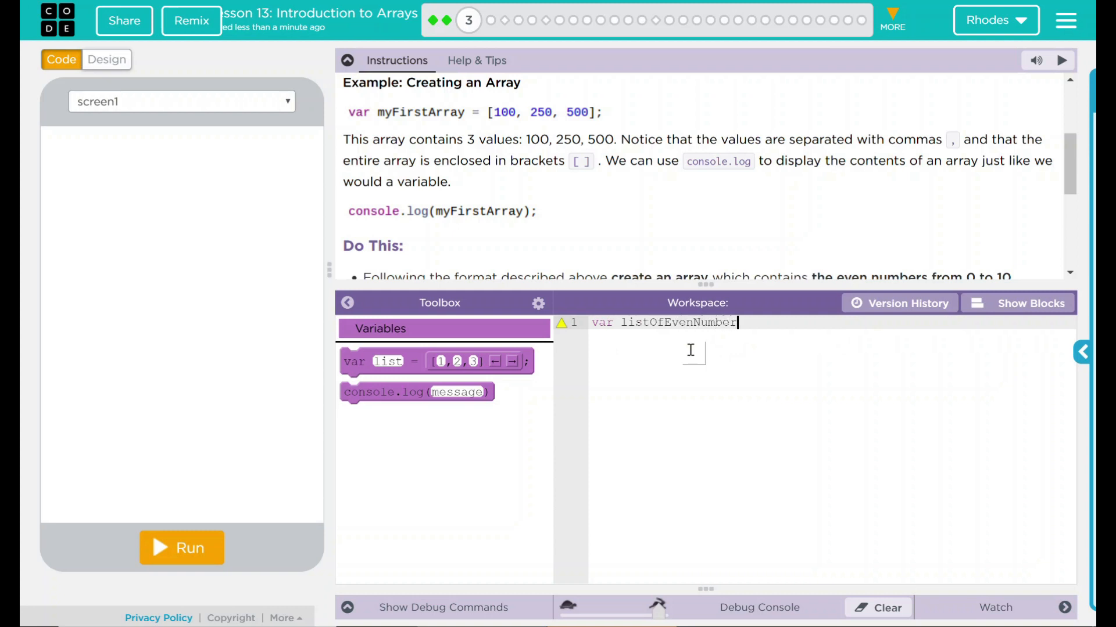
type("=")
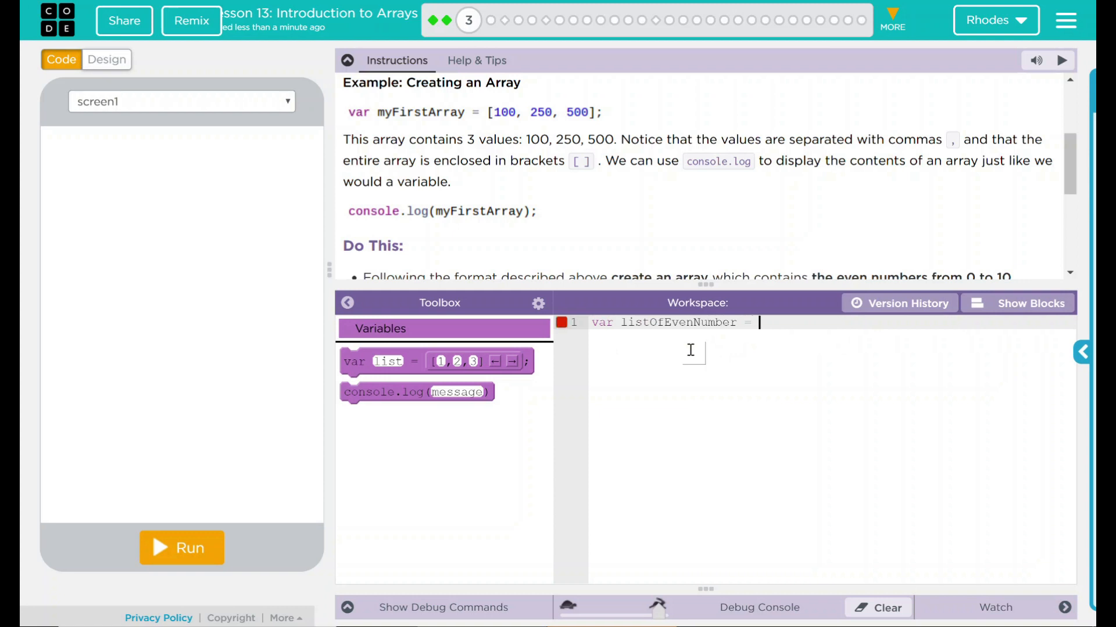
type("[")
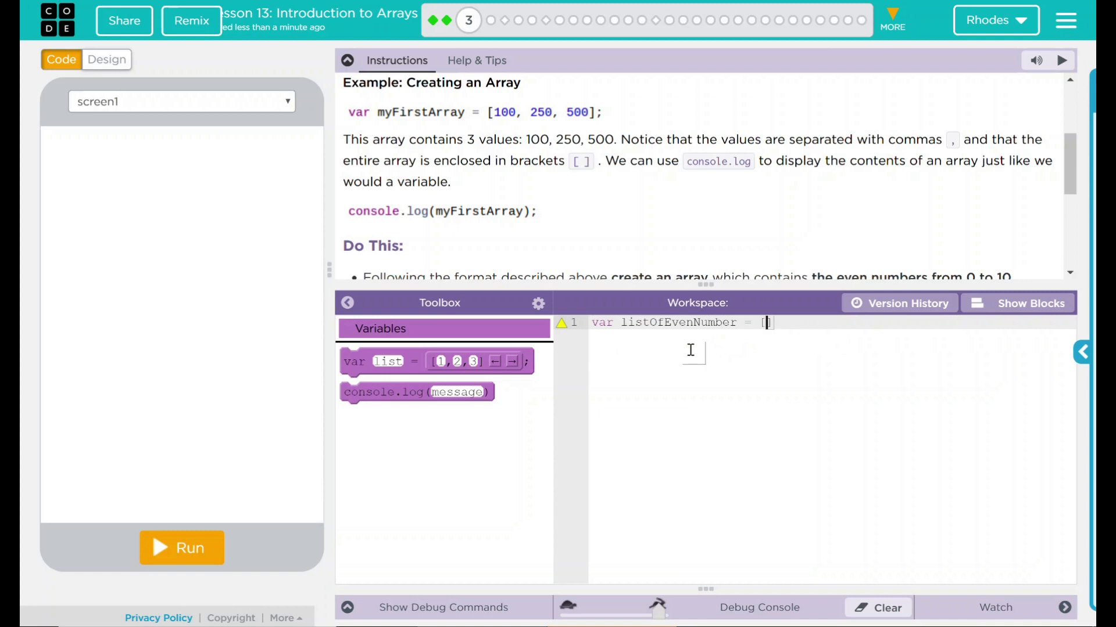
type("0, 2")
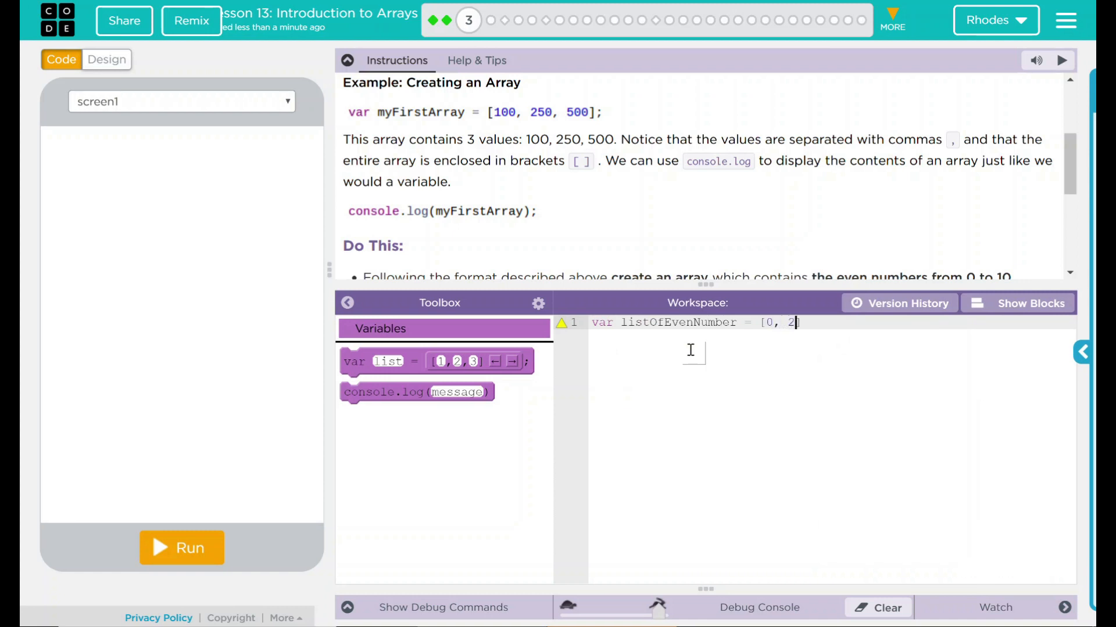
type(", 4")
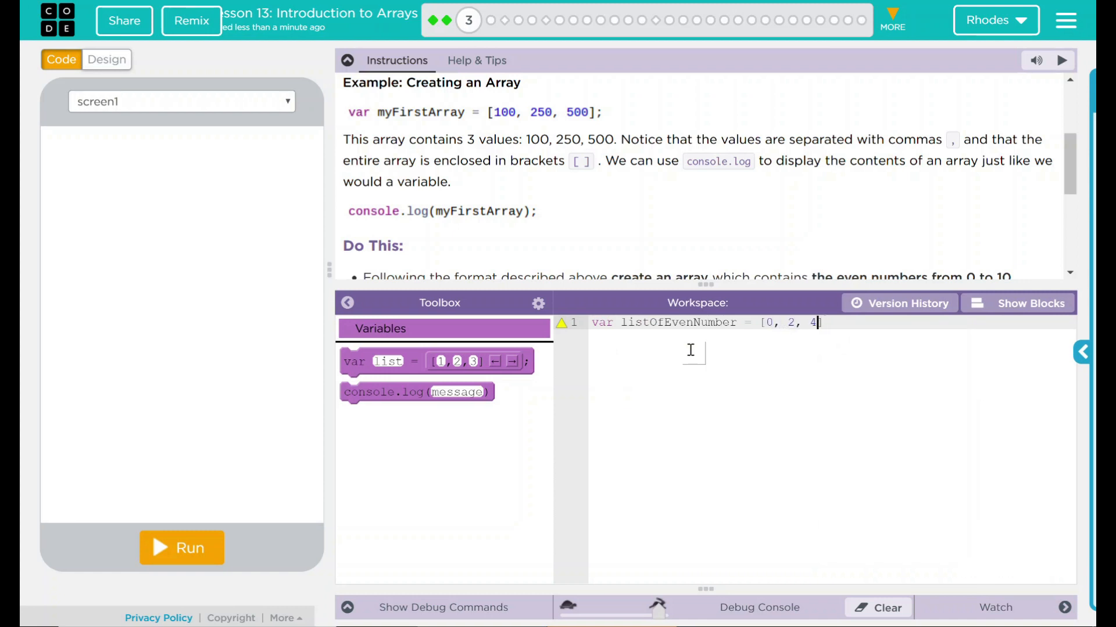
type(", 6")
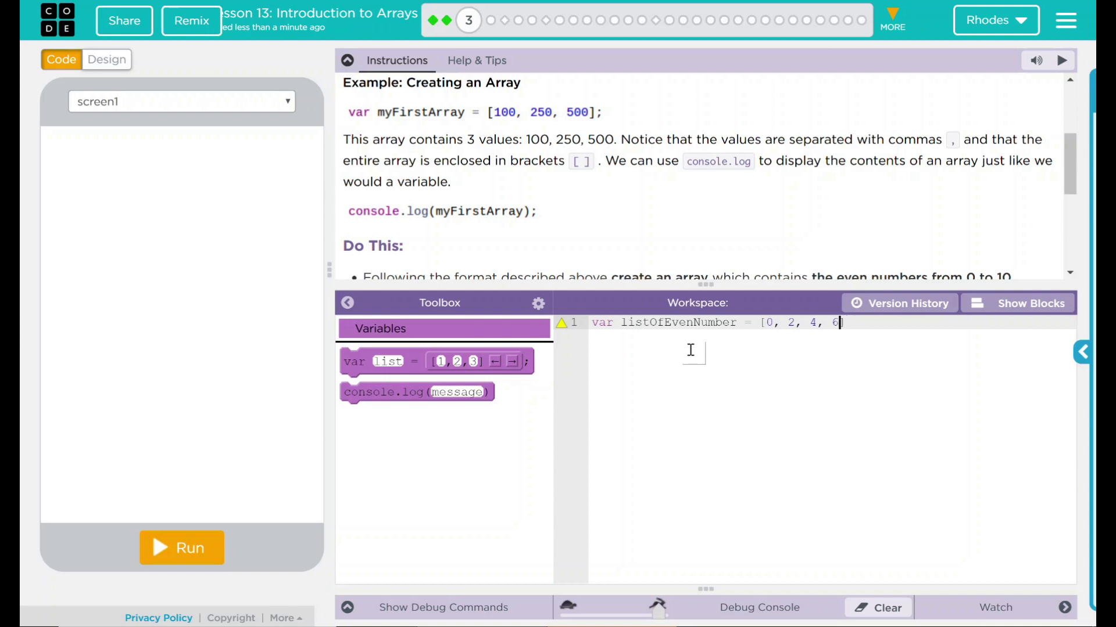
type(", 8,")
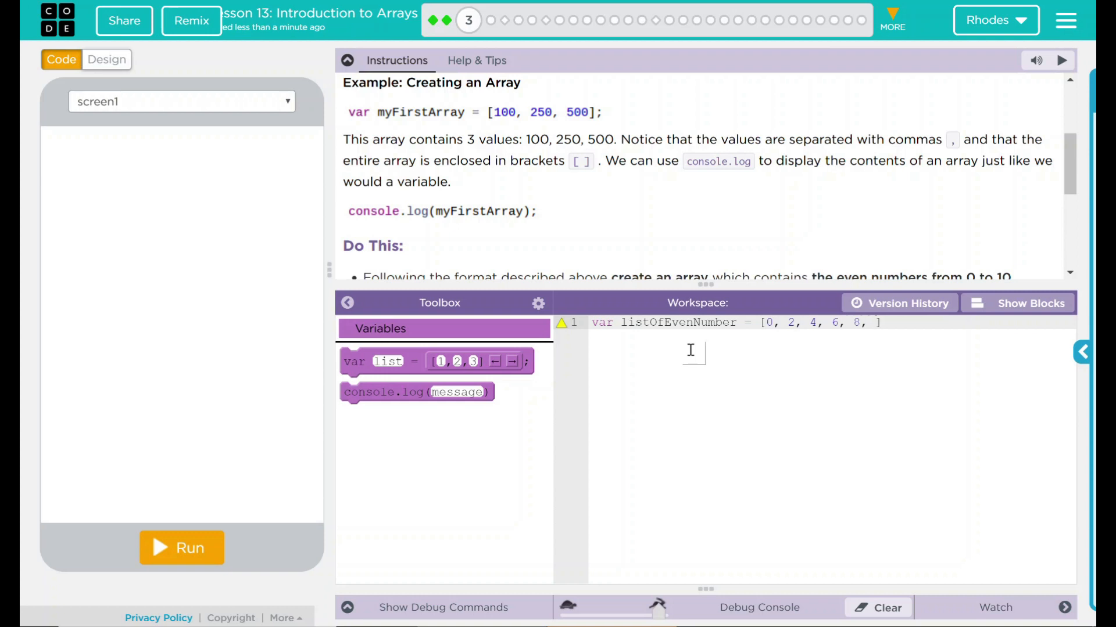
type("10")
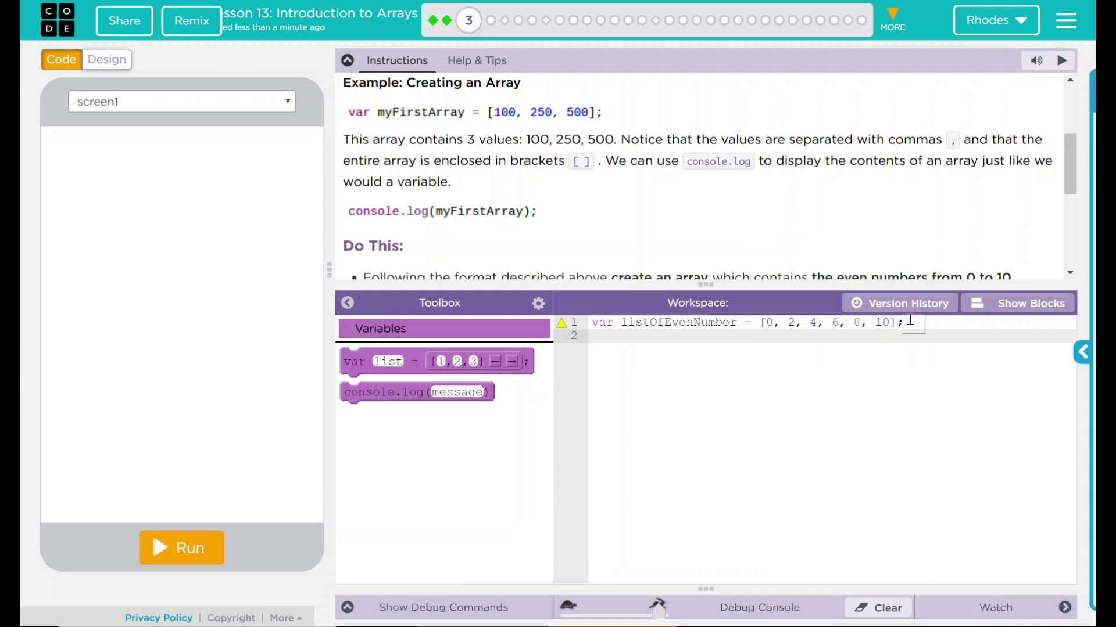
type("console.log(")
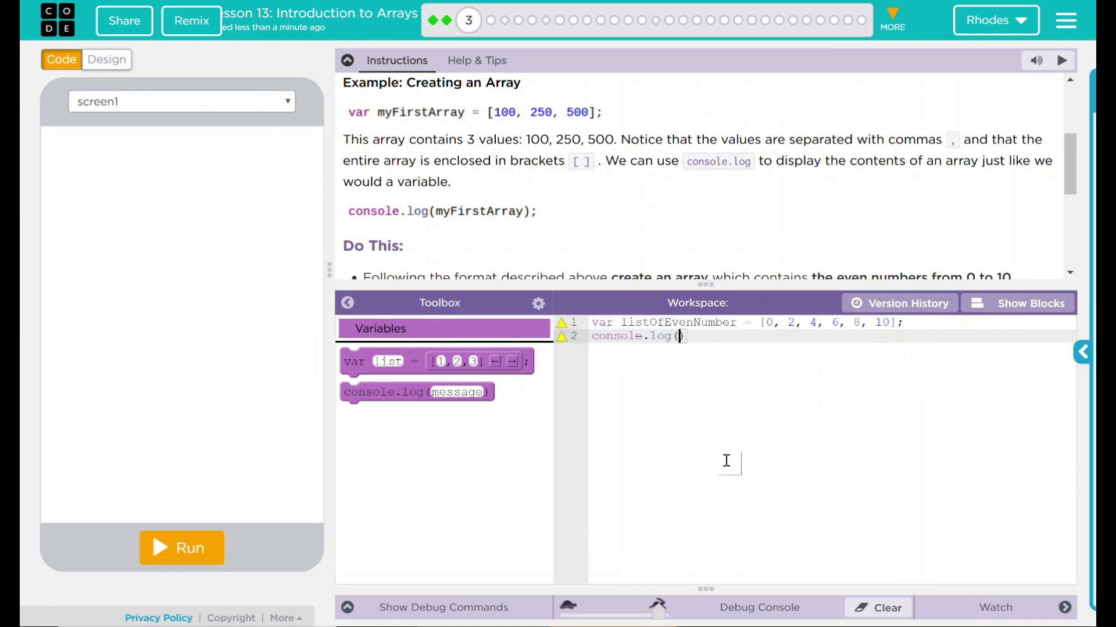
Complete line 2 as console.log(listOfEvenNumber); and scroll the Instructions to Do This.
type("listOfEvenNumber")
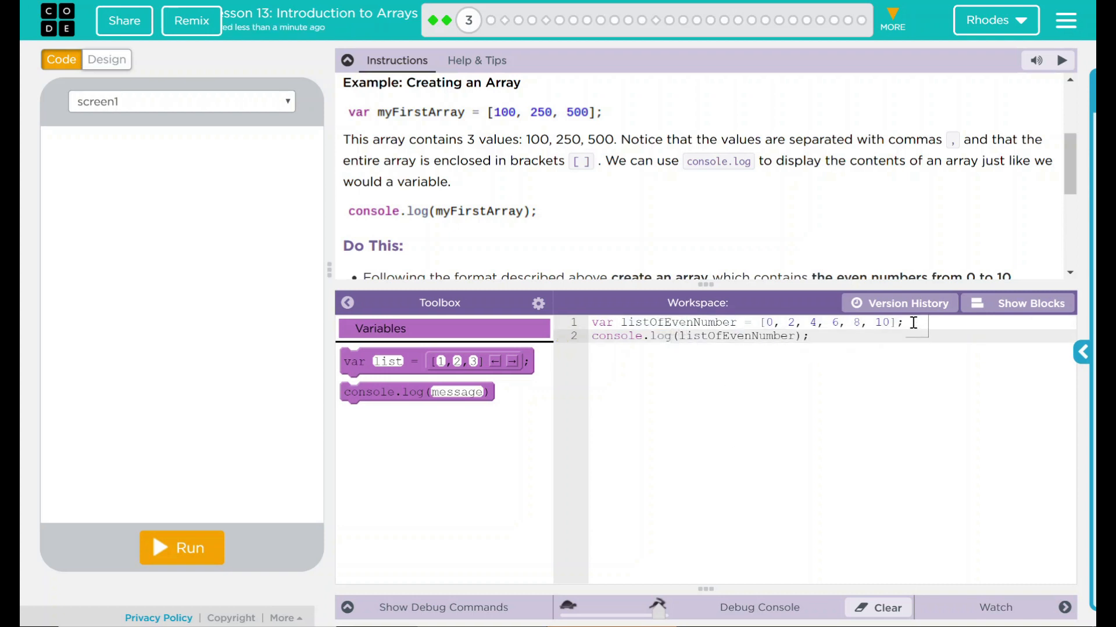
mouse_move(838, 307)
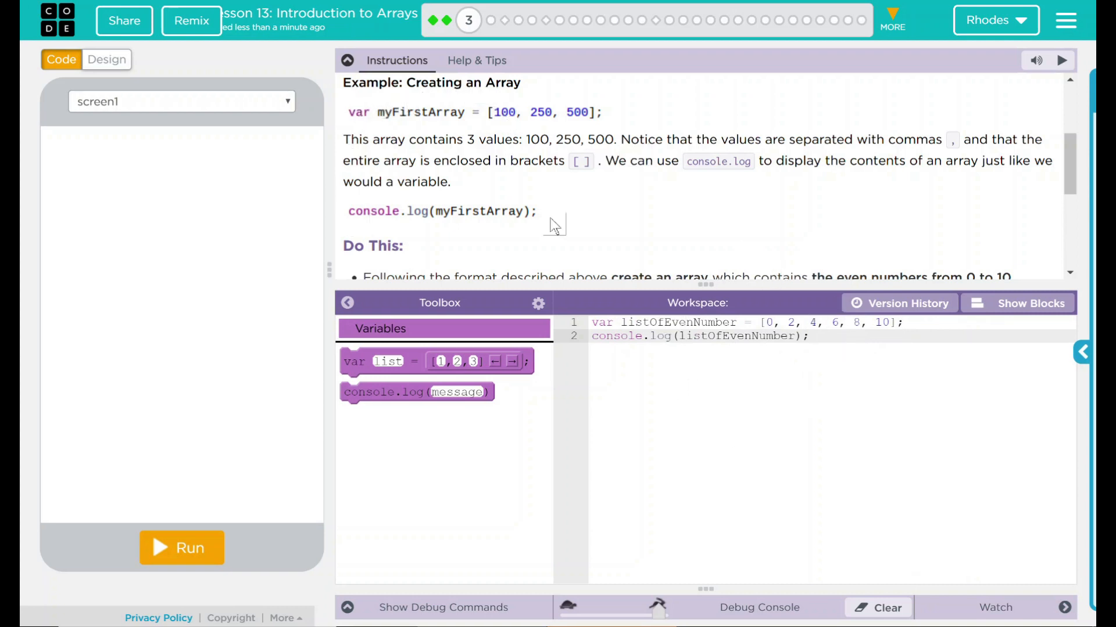
scroll("down", 3)
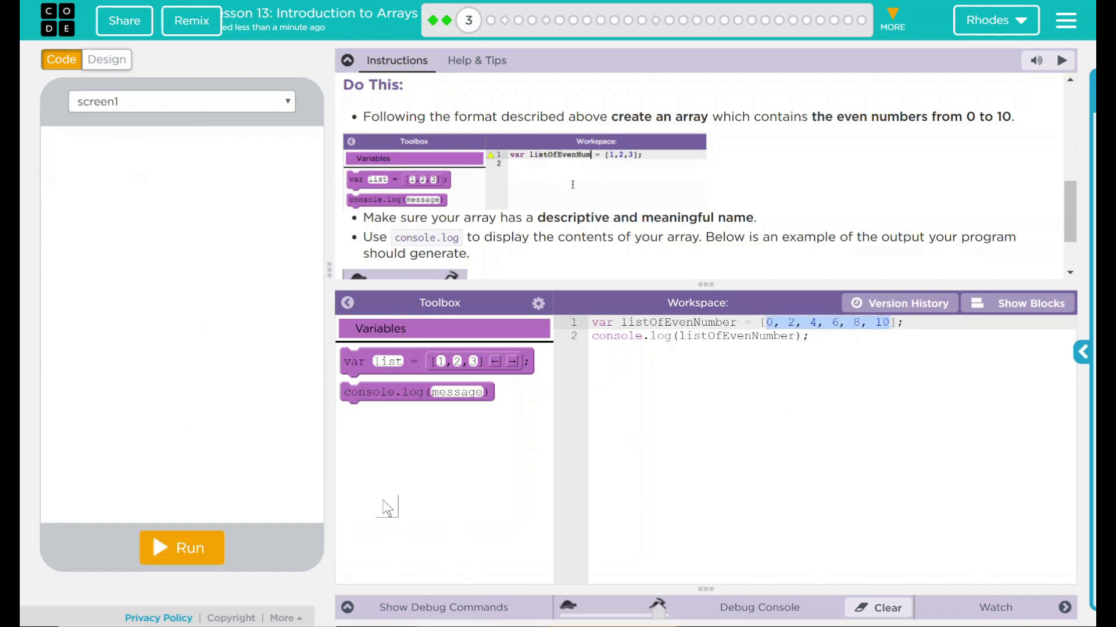
mouse_move(488, 559)
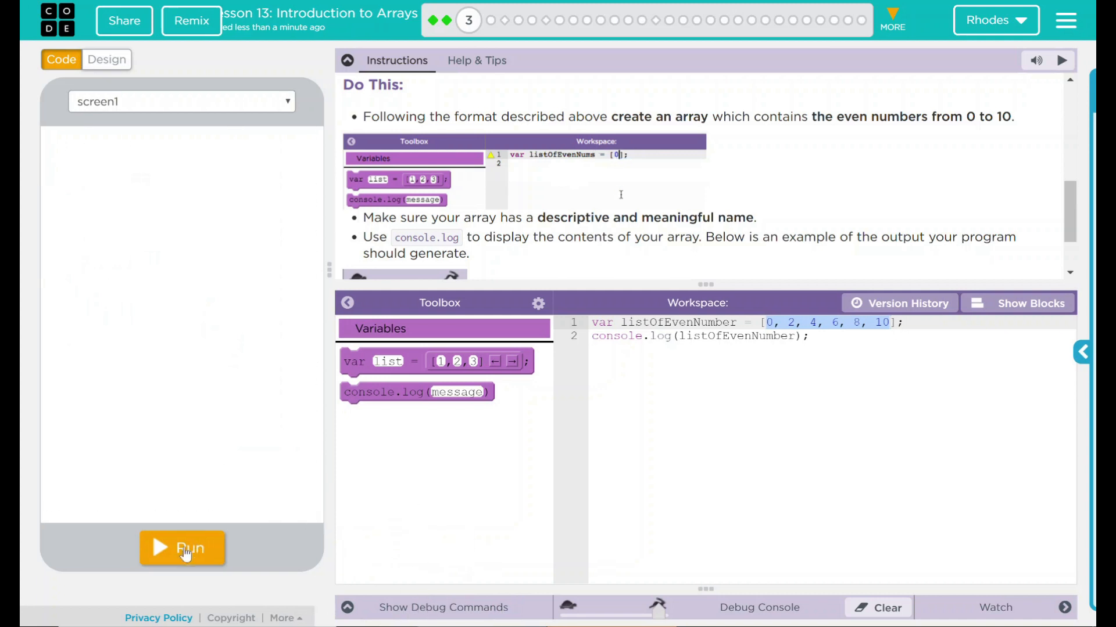
Run the program to print [0,2,4,6,8,10], then bring up the finish confirmation.
type("2,4,")
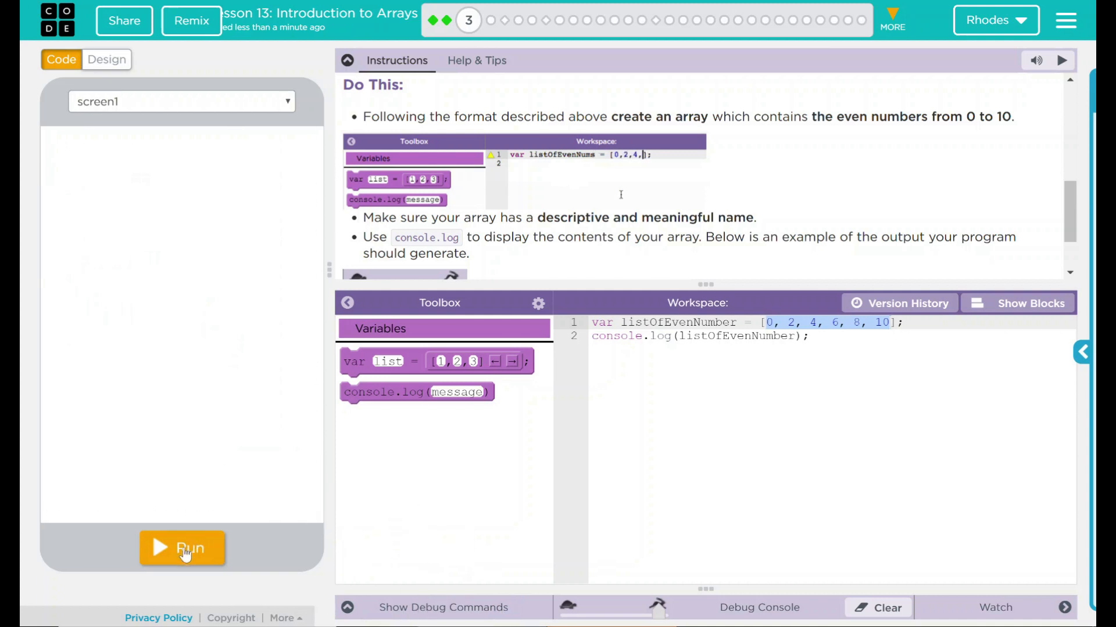
left_click(181, 548)
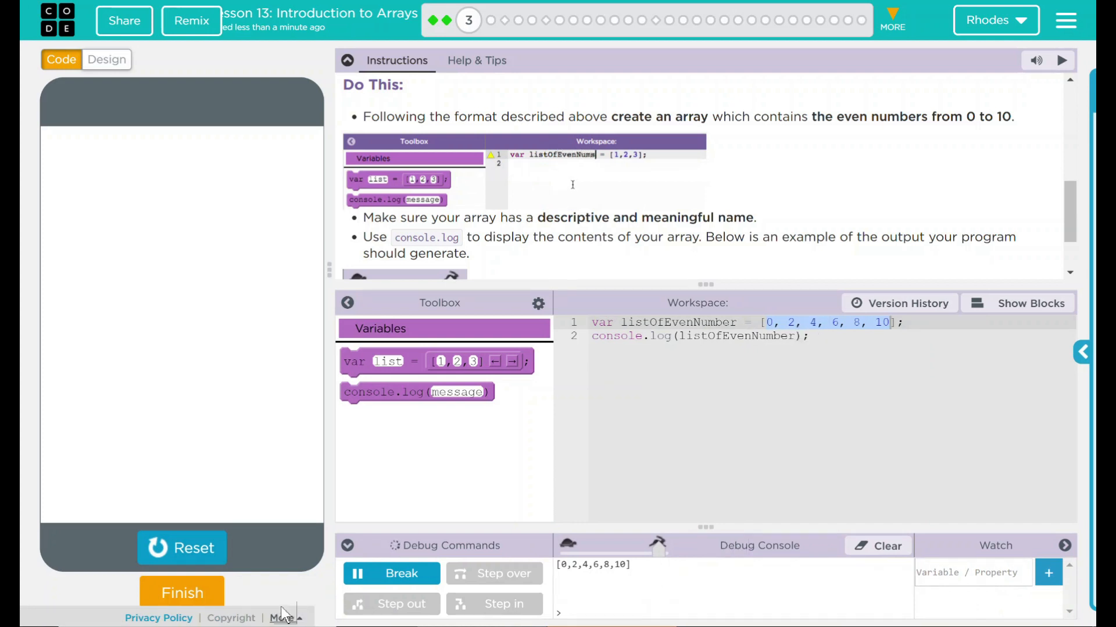
mouse_move(666, 380)
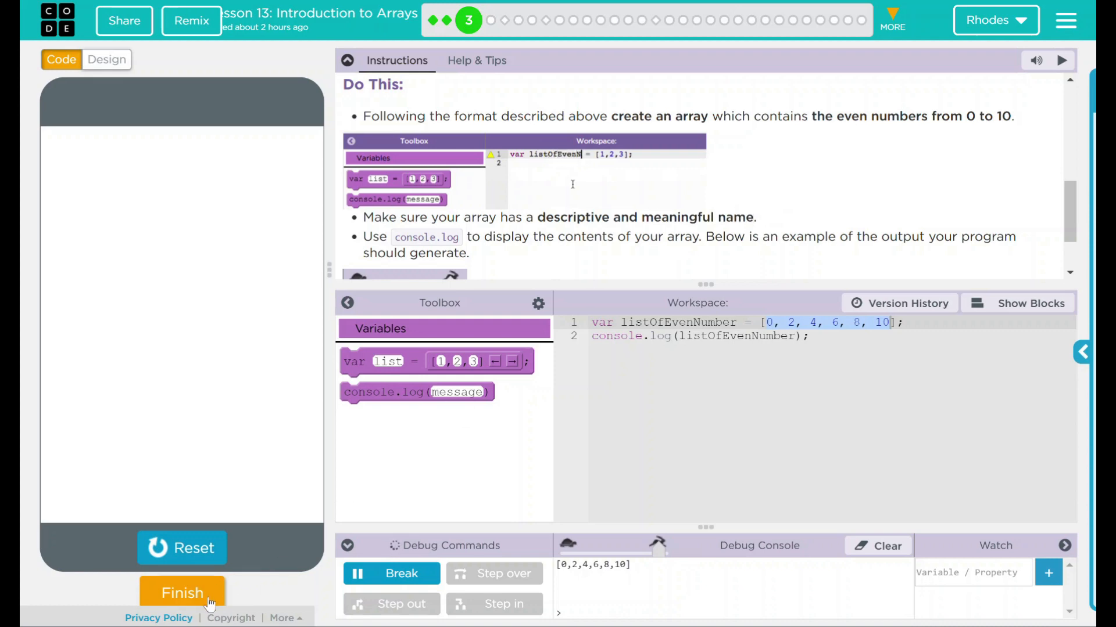
left_click(182, 593)
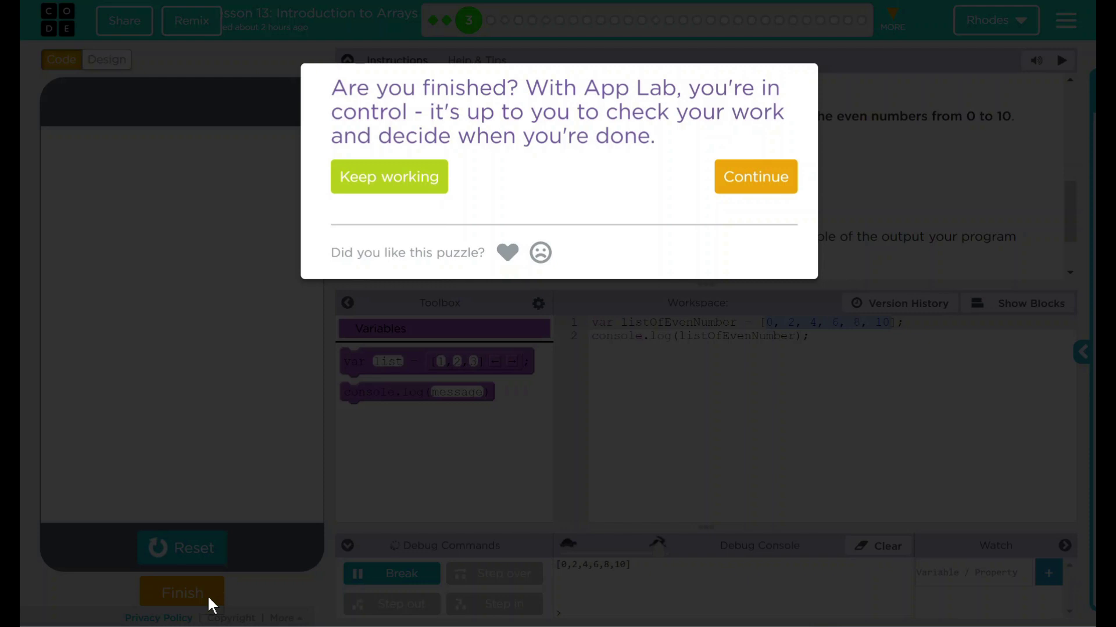
mouse_move(378, 485)
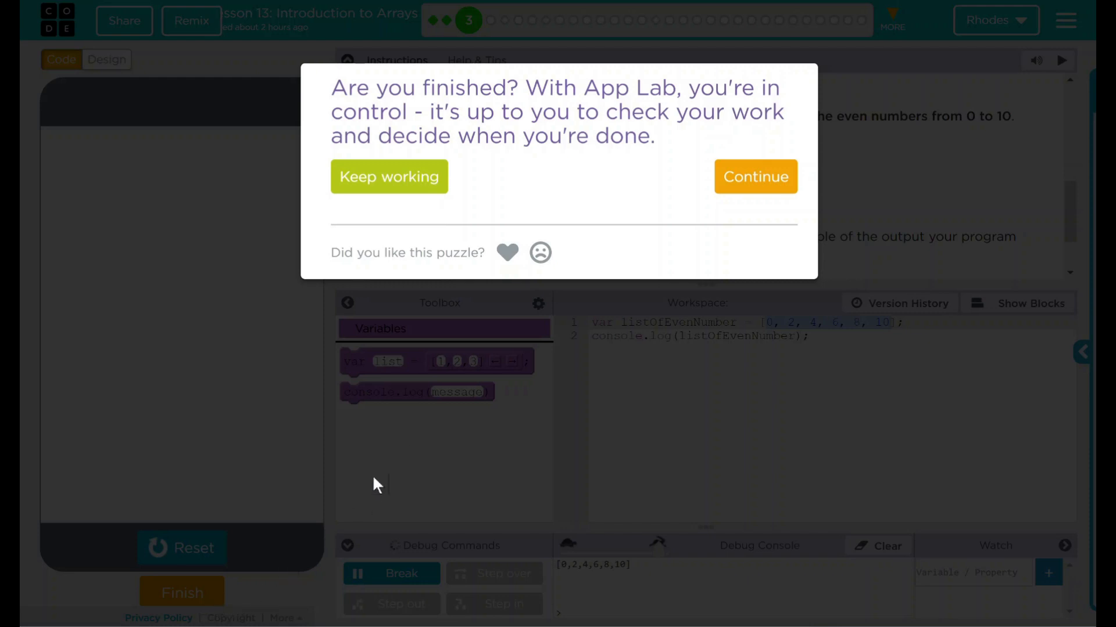